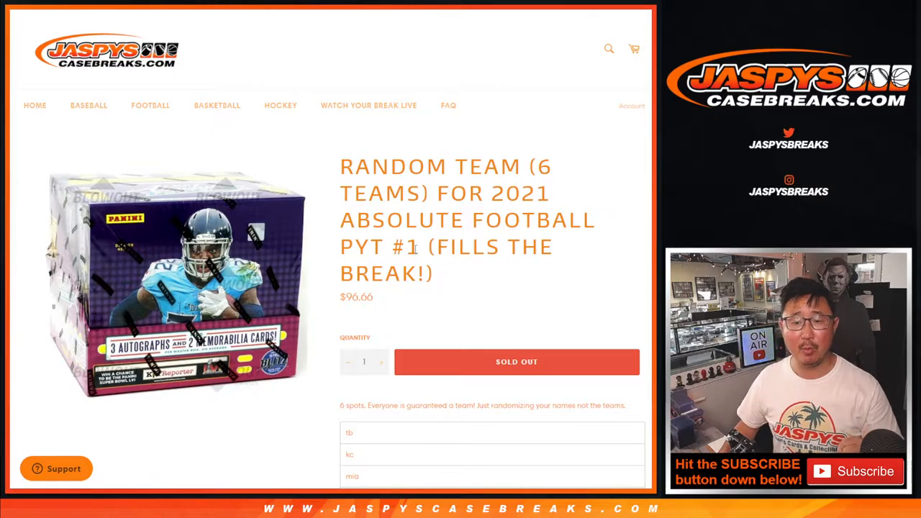
Review the 2021 Absolute Football random-team break listing, then bring up the List Randomizer with the six buyer names
{"action": "left_click_drag", "start_coordinate": [374, 167], "coordinate": [489, 167]}
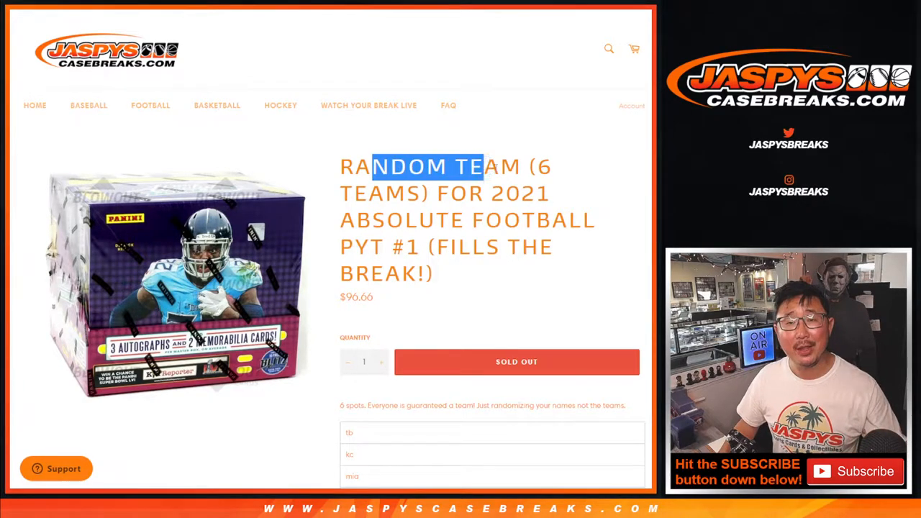
{"action": "scroll", "scroll_direction": "down", "scroll_amount": 3}
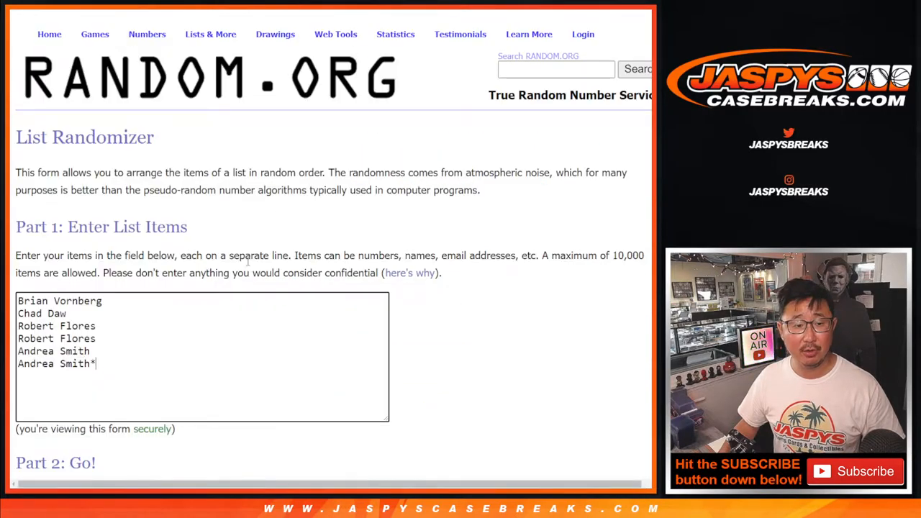
{"action": "scroll", "scroll_direction": "down", "scroll_amount": 3}
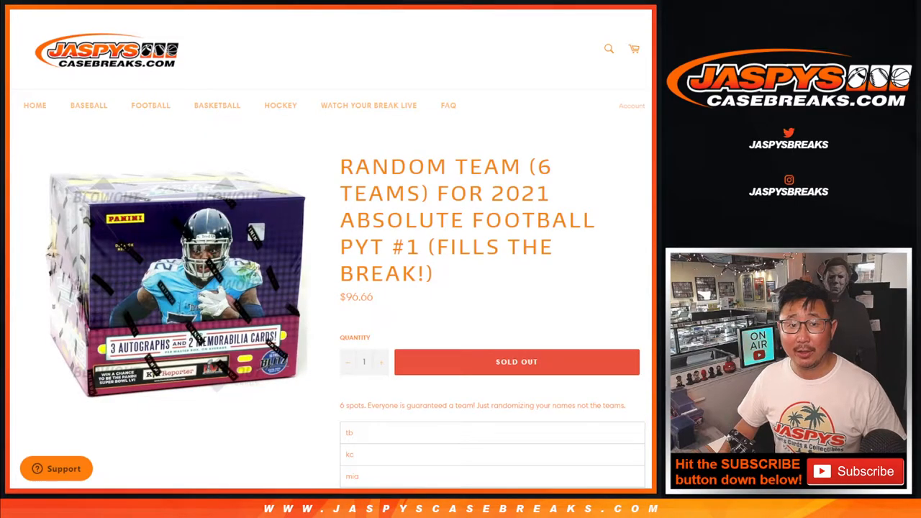
{"action": "scroll", "scroll_direction": "down", "scroll_amount": 3}
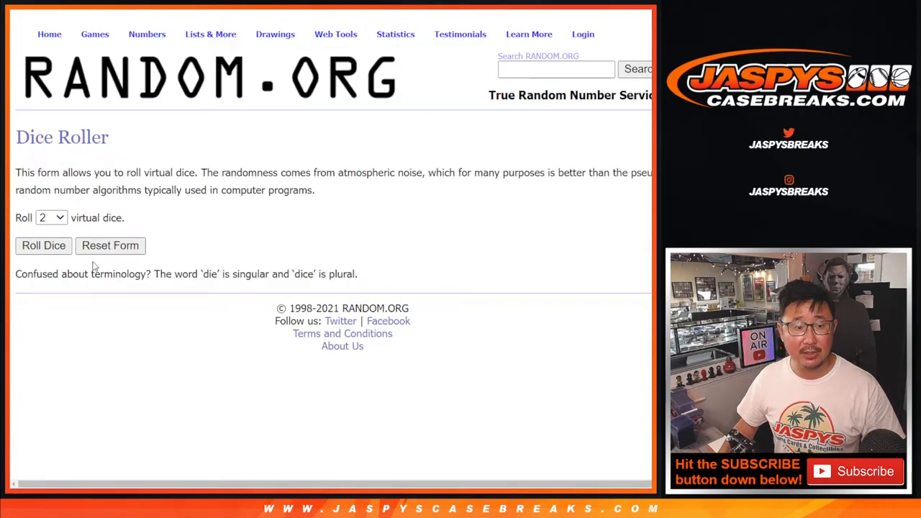
{"action": "left_click", "coordinate": [44, 245]}
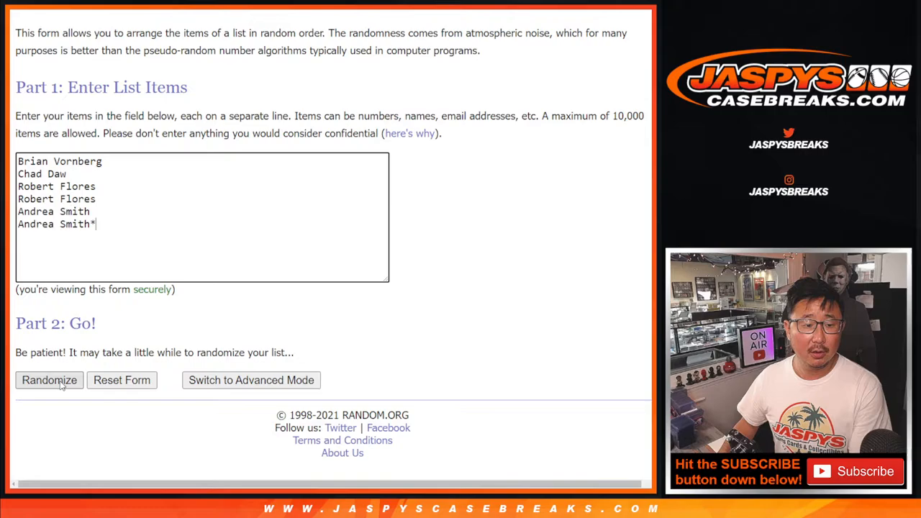
{"action": "left_click", "coordinate": [49, 380]}
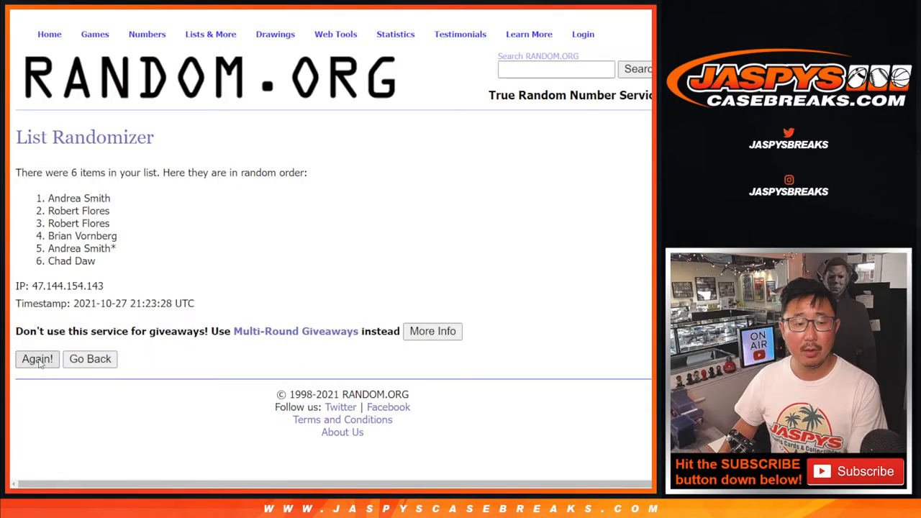
{"action": "left_click", "coordinate": [37, 359]}
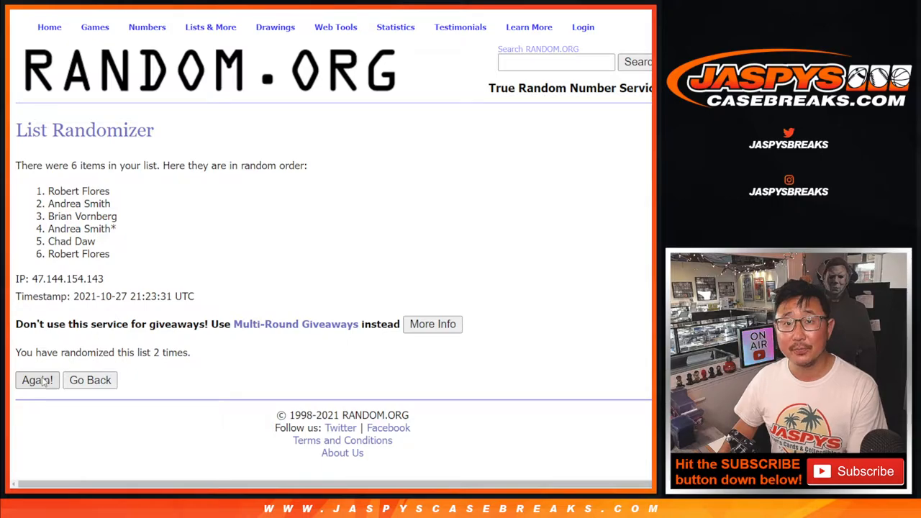
{"action": "left_click", "coordinate": [37, 380]}
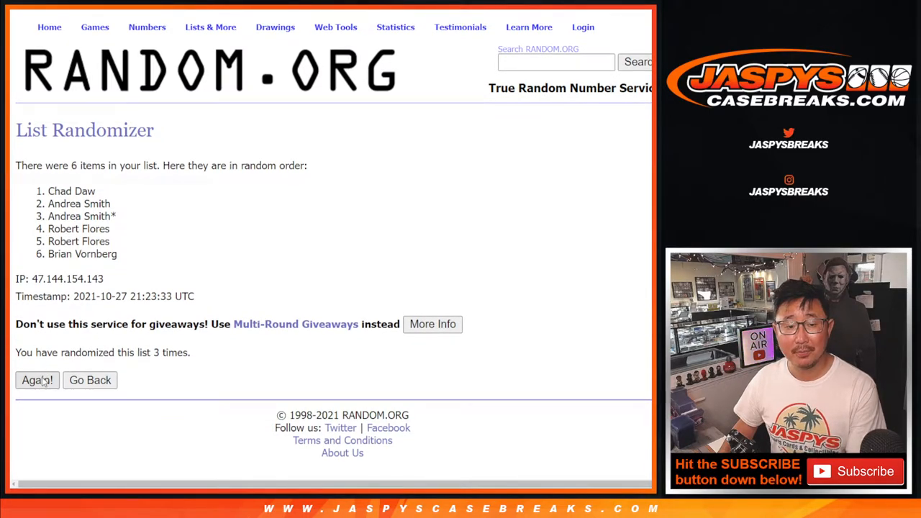
{"action": "left_click", "coordinate": [37, 380]}
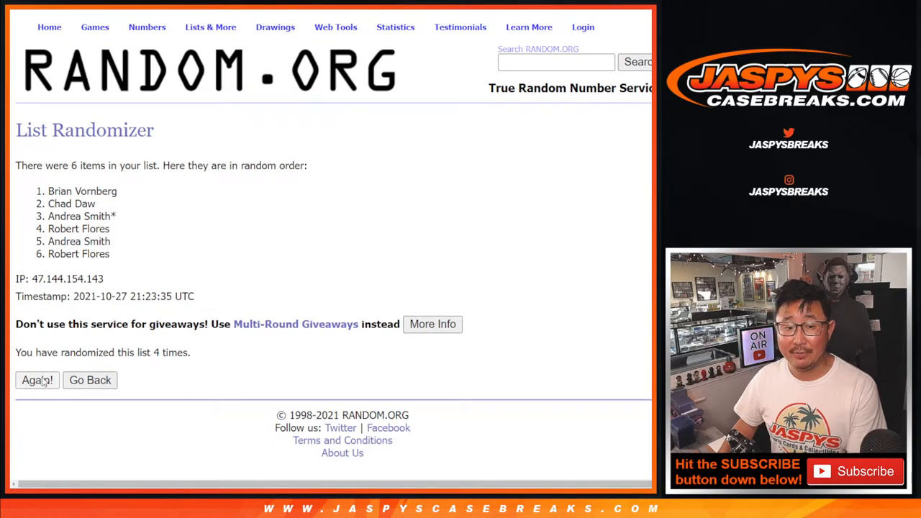
{"action": "left_click", "coordinate": [37, 380]}
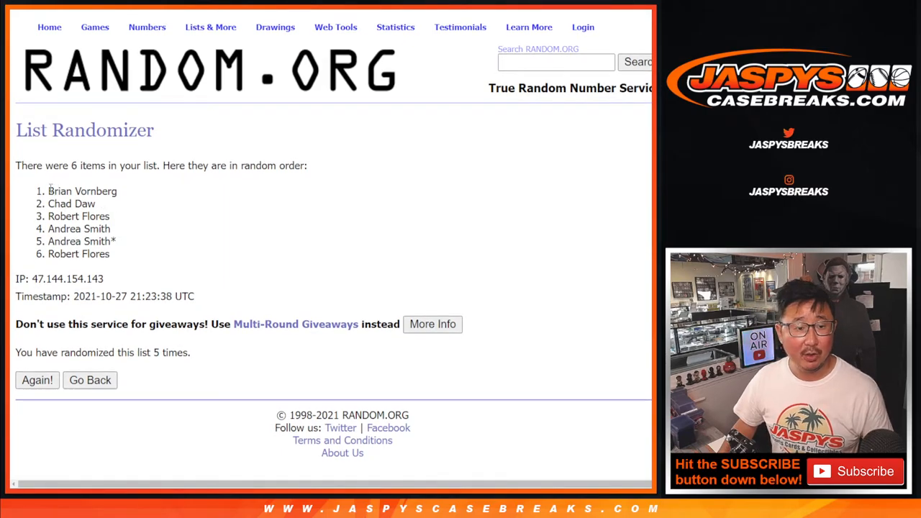
Set the six buyer names in A1:A6 to font size 18
{"action": "left_click_drag", "start_coordinate": [49, 190], "coordinate": [113, 216]}
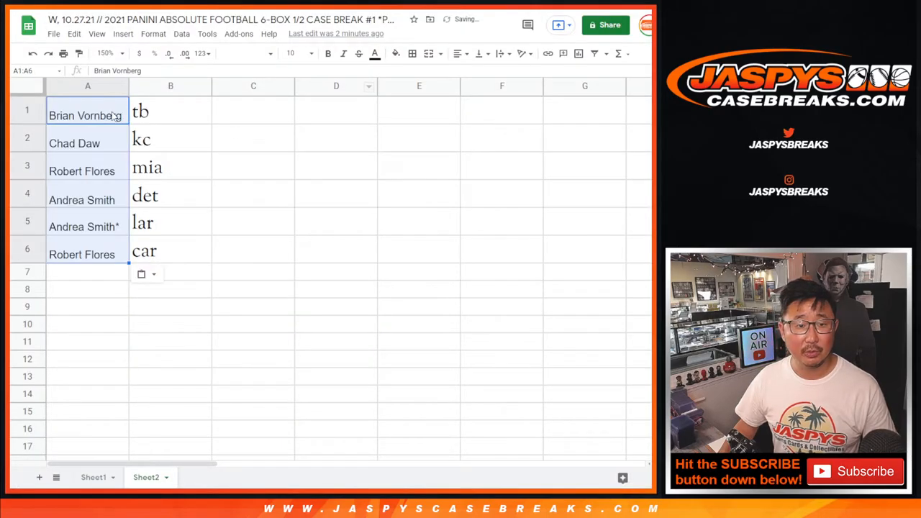
{"action": "left_click", "coordinate": [295, 53]}
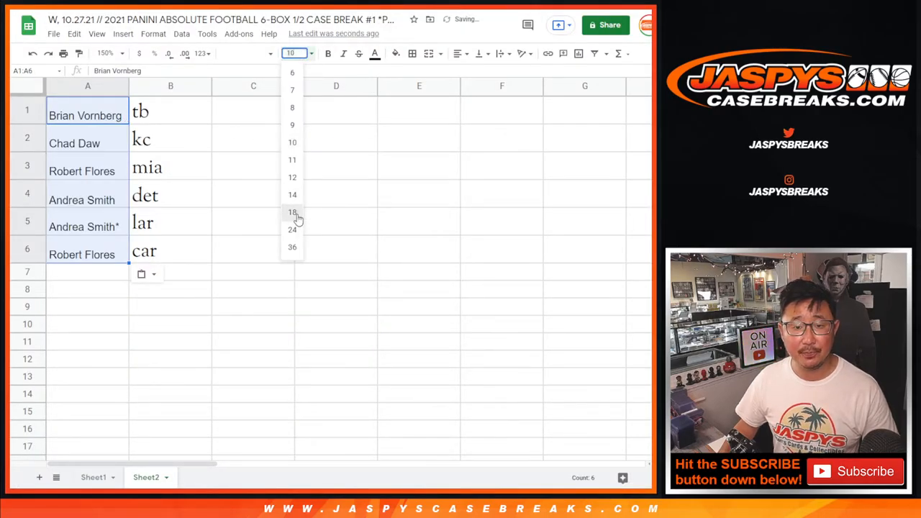
{"action": "left_click", "coordinate": [292, 211]}
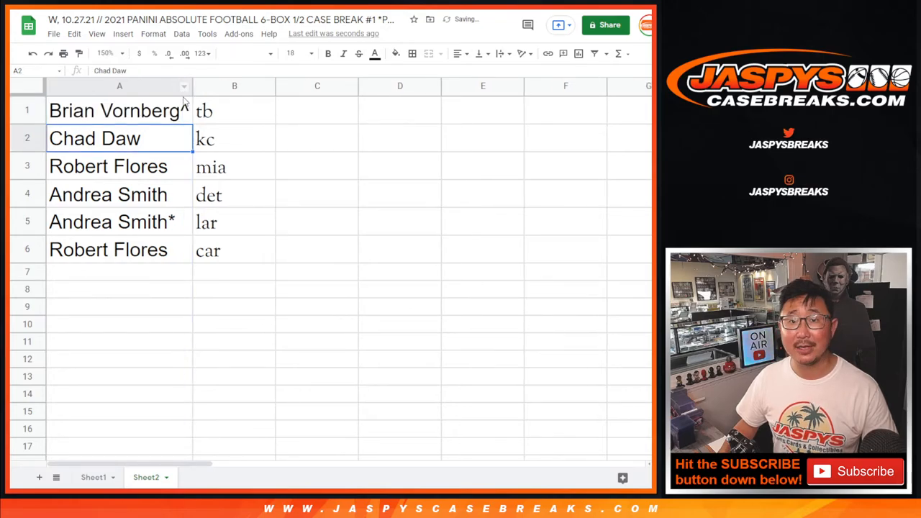
{"action": "left_click", "coordinate": [27, 138]}
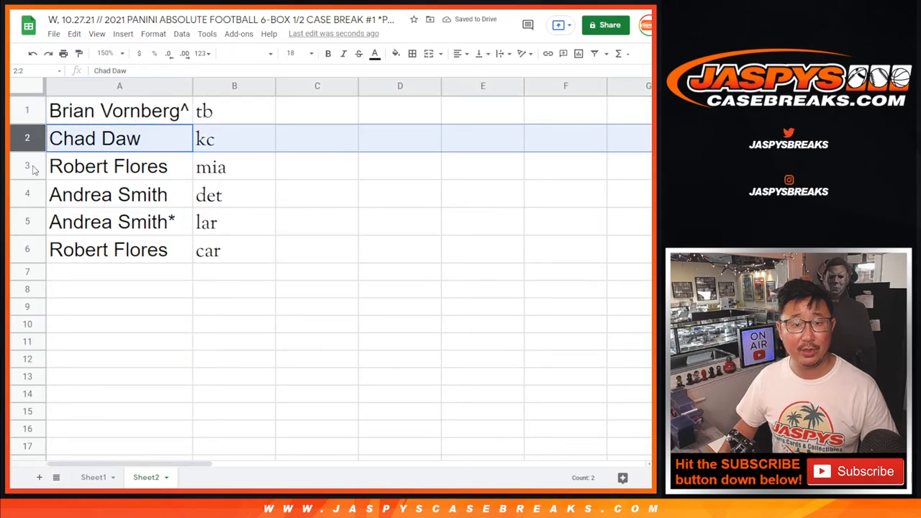
{"action": "left_click", "coordinate": [107, 167]}
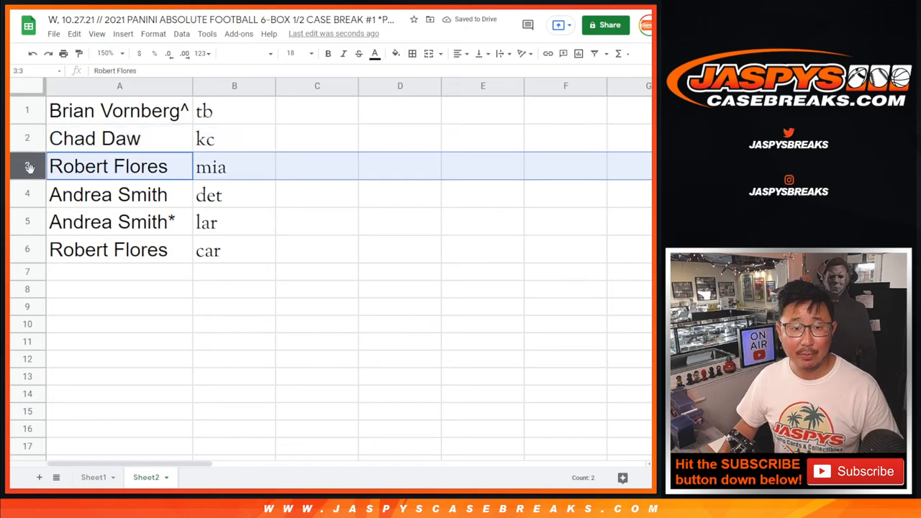
{"action": "left_click", "coordinate": [108, 194]}
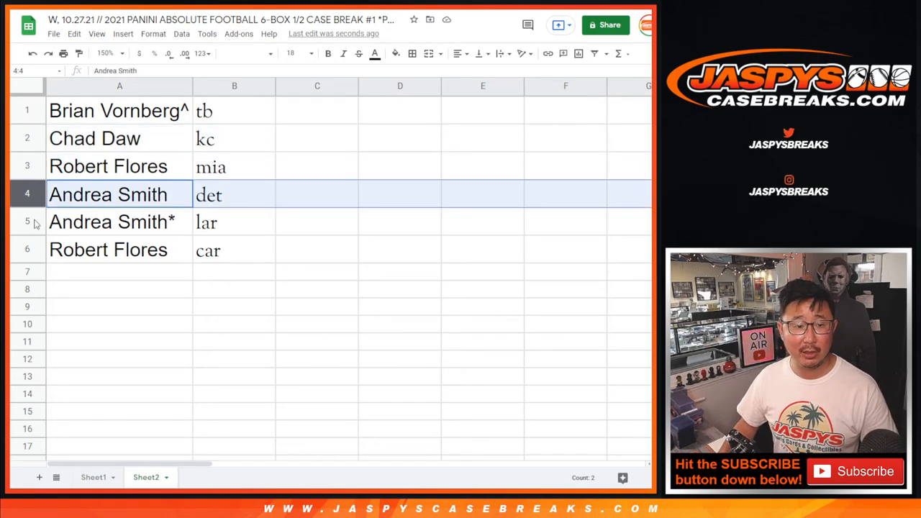
{"action": "left_click", "coordinate": [108, 250]}
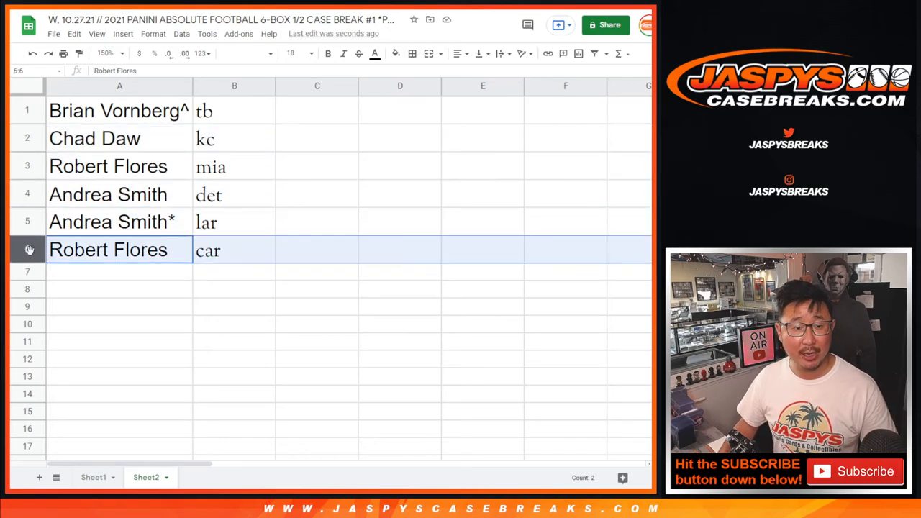